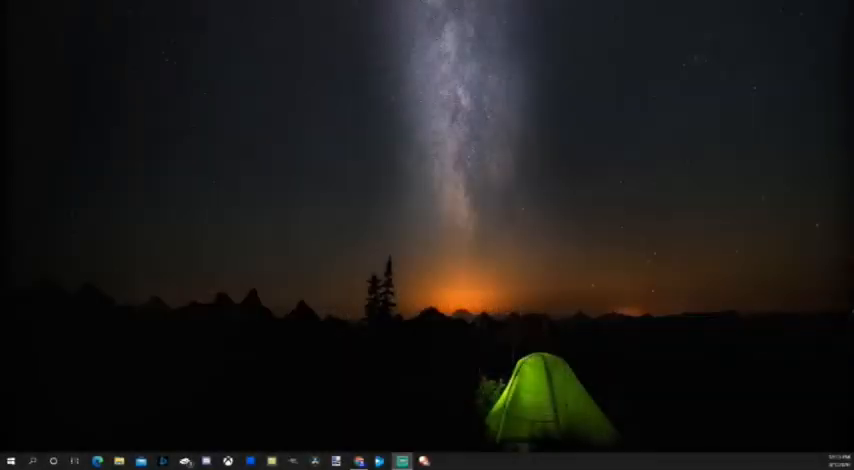
pyautogui.moveTo(509, 320)
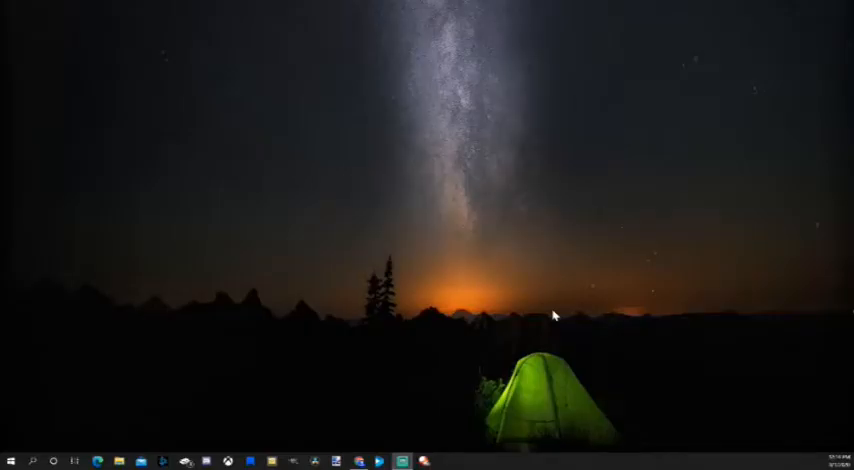
pyautogui.moveTo(508, 312)
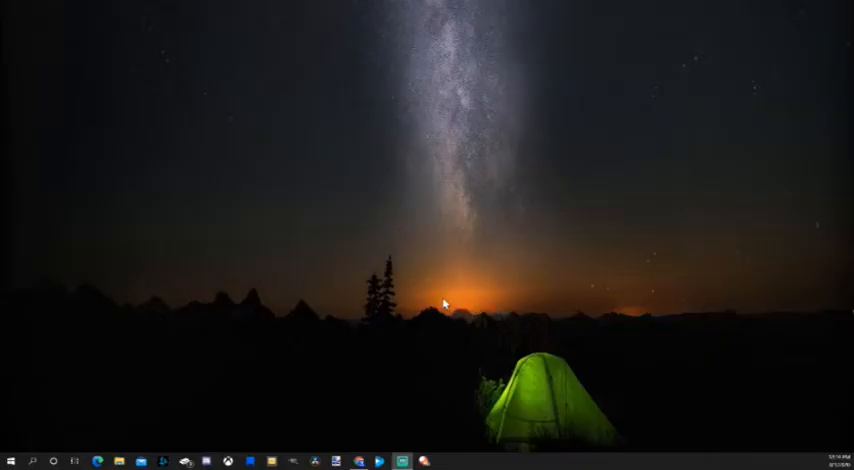
pyautogui.moveTo(278, 206)
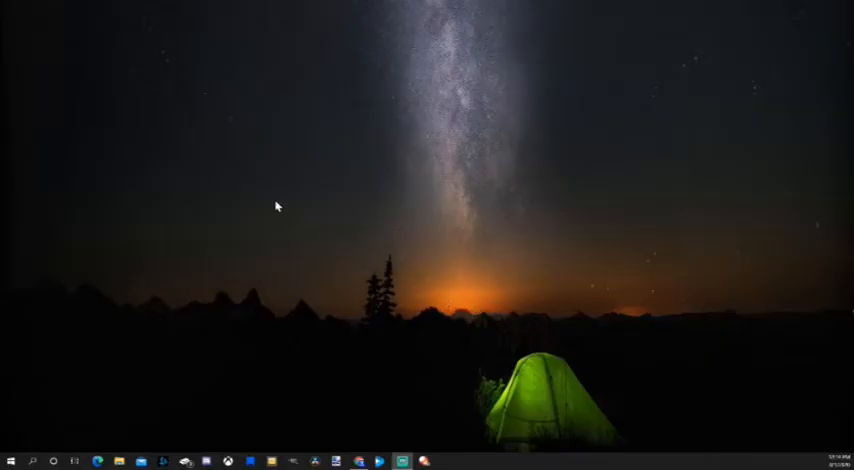
# Open Display settings from the desktop context menu and scroll to the Color section
pyautogui.rightClick(278, 206)
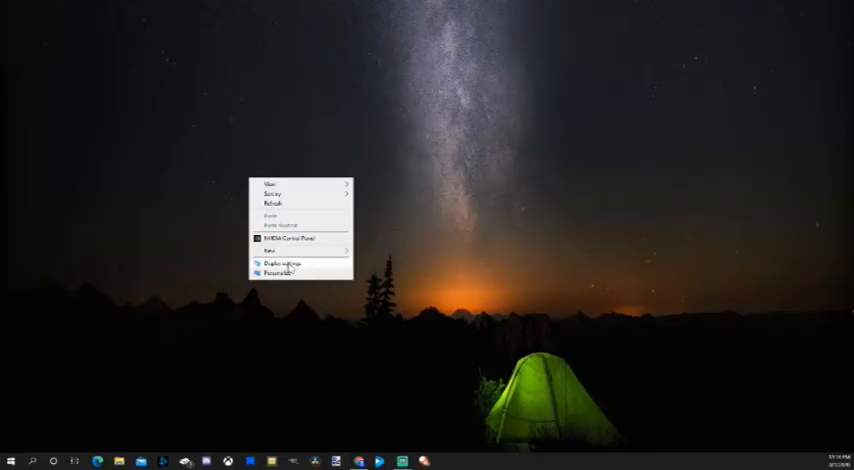
pyautogui.click(274, 263)
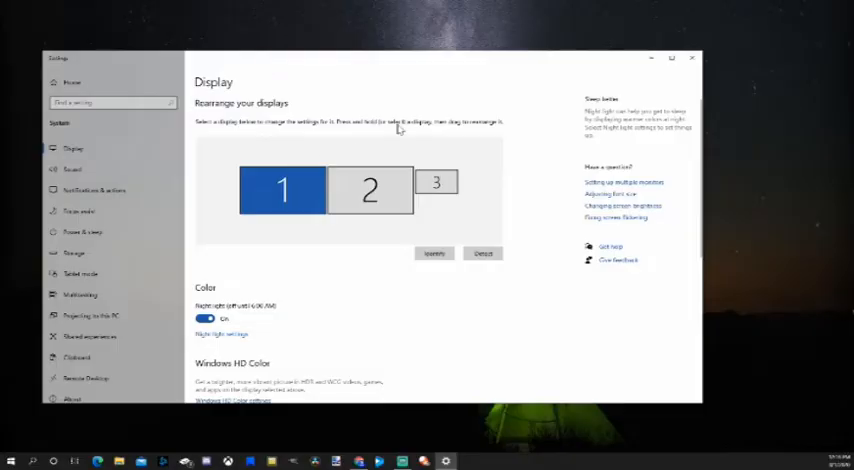
pyautogui.moveTo(365, 243)
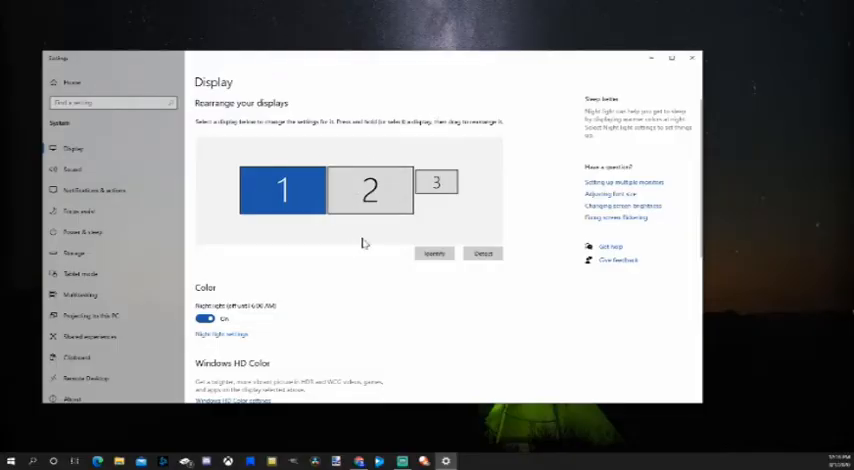
pyautogui.scroll(-3)
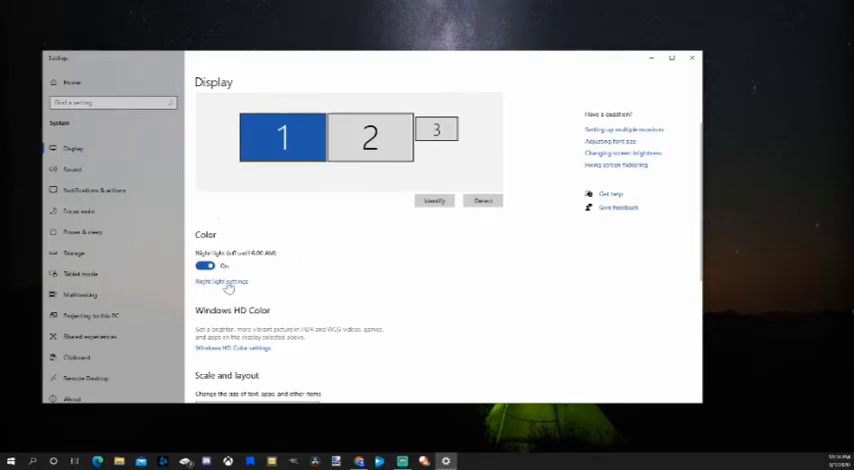
pyautogui.moveTo(219, 286)
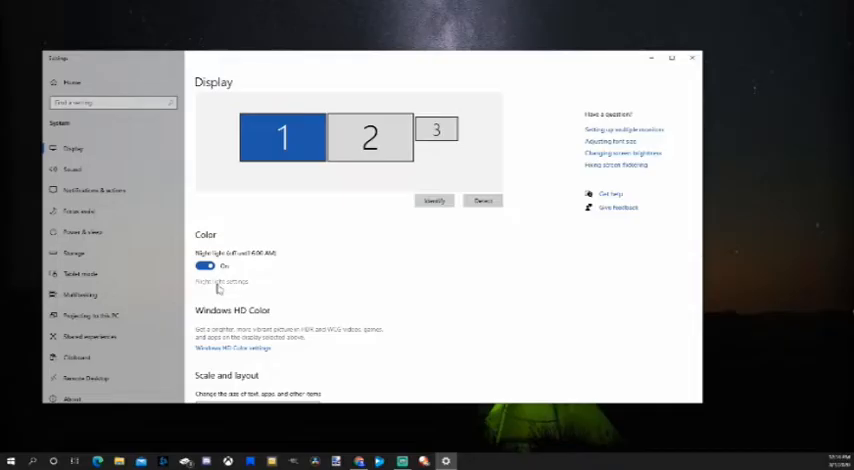
# Follow the Night light settings link under Color
pyautogui.click(223, 281)
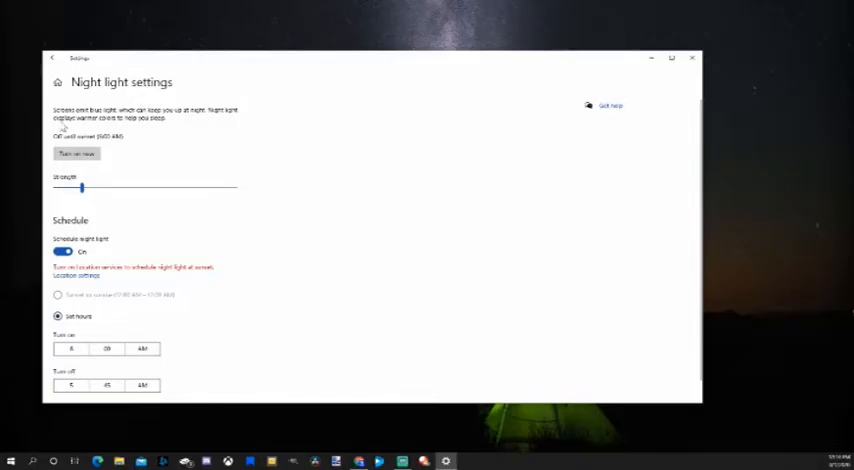
pyautogui.moveTo(108, 231)
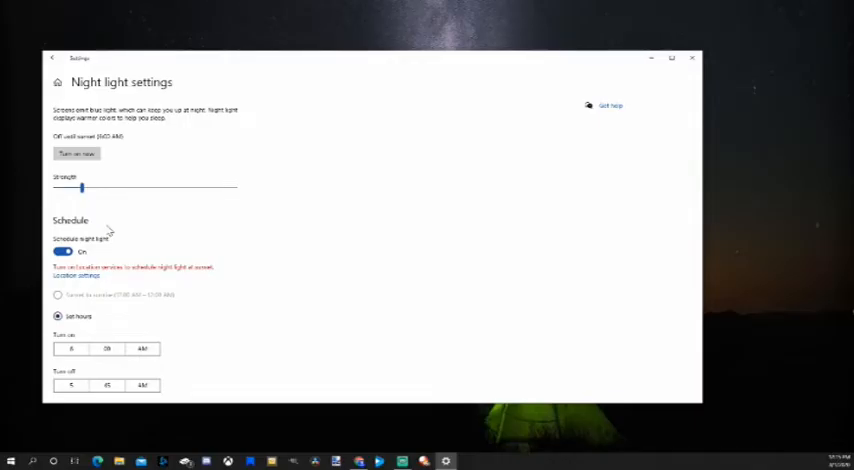
# Turn night light on now and fine-tune the Strength slider to about 21
pyautogui.click(76, 153)
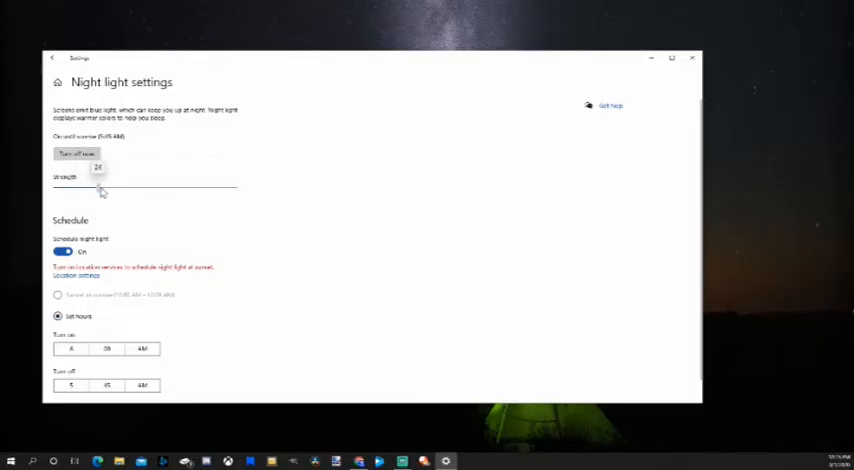
pyautogui.moveTo(98, 185); pyautogui.dragTo(237, 188)
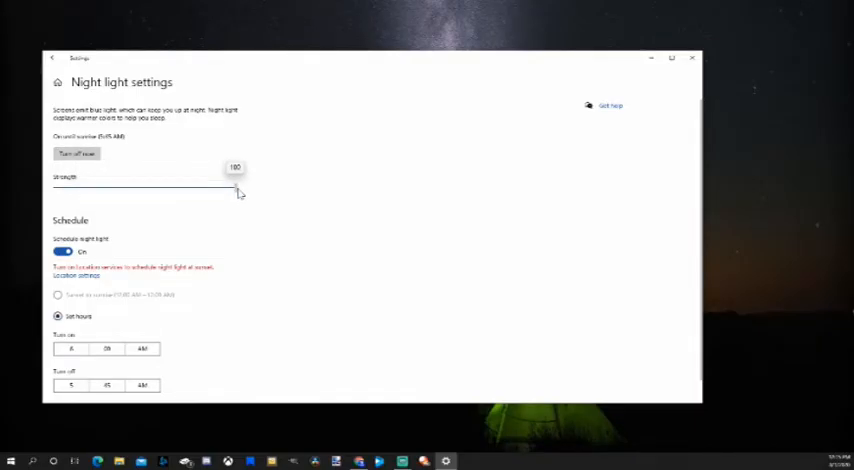
pyautogui.moveTo(235, 187); pyautogui.dragTo(80, 187)
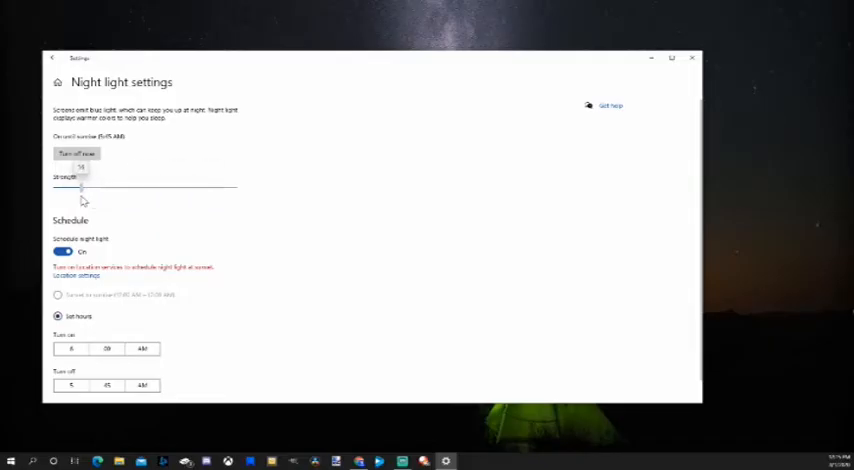
pyautogui.moveTo(80, 188); pyautogui.dragTo(91, 188)
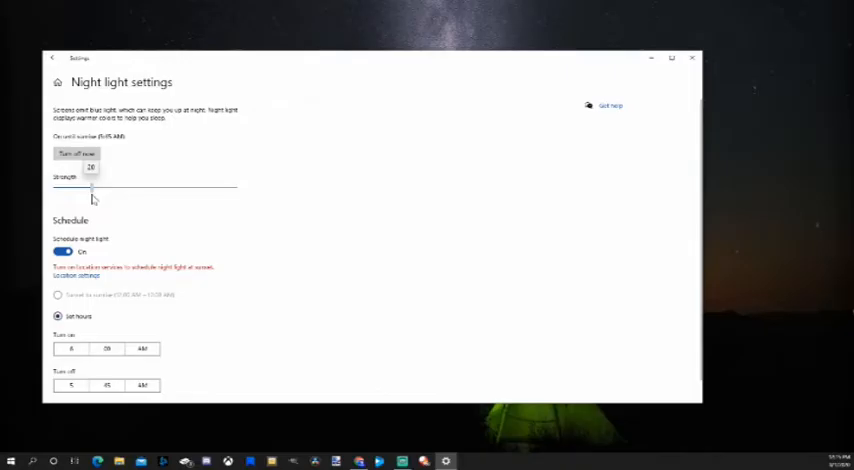
pyautogui.moveTo(90, 189); pyautogui.dragTo(78, 189)
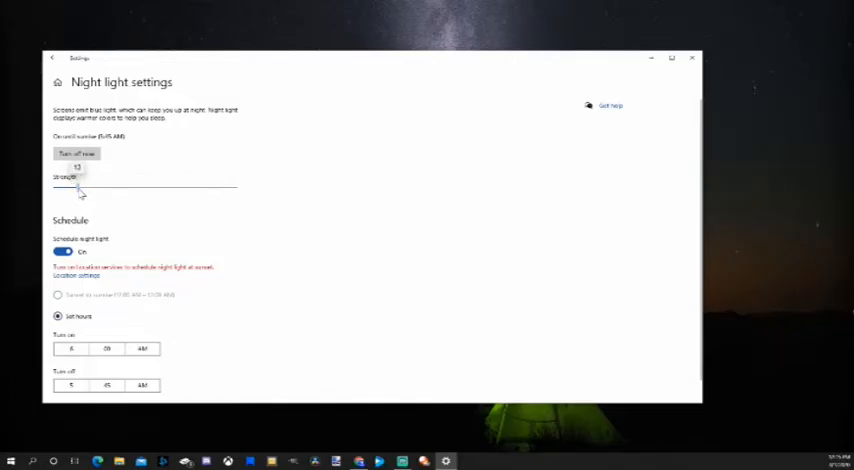
pyautogui.moveTo(78, 188); pyautogui.dragTo(93, 188)
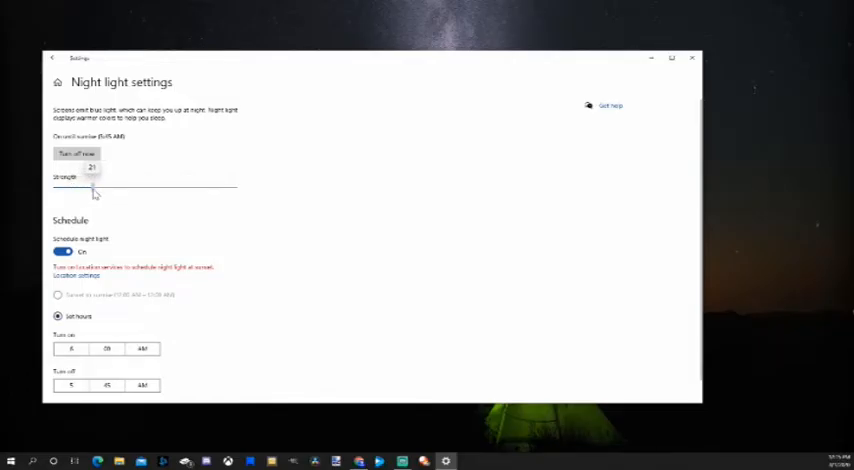
pyautogui.moveTo(93, 189); pyautogui.dragTo(78, 189)
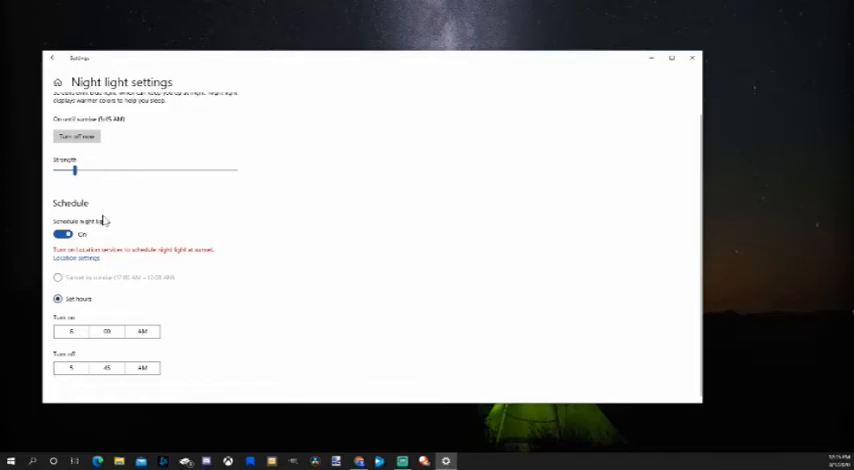
pyautogui.moveTo(123, 185)
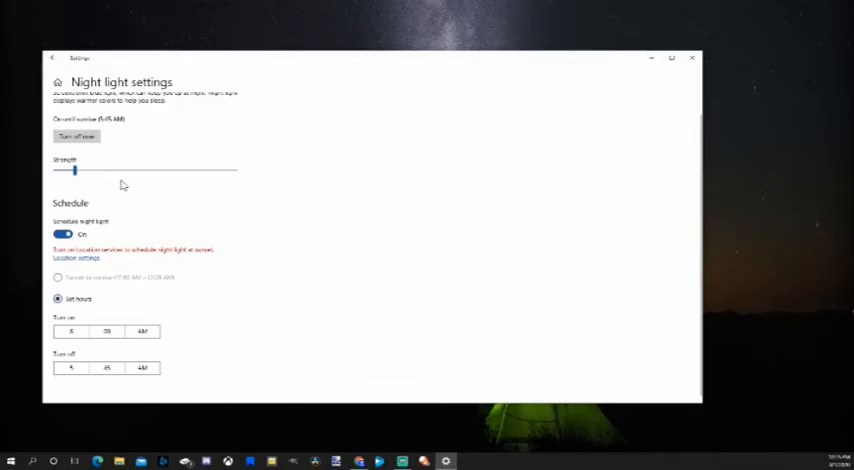
pyautogui.moveTo(113, 200)
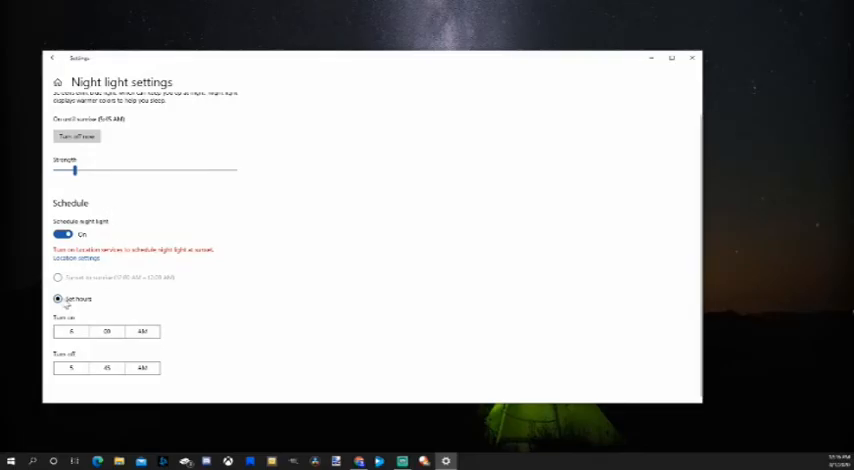
pyautogui.click(72, 331)
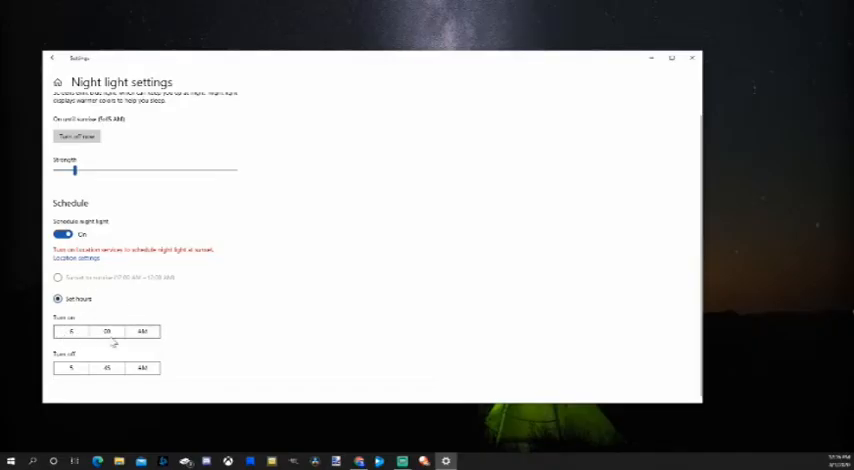
pyautogui.moveTo(205, 326)
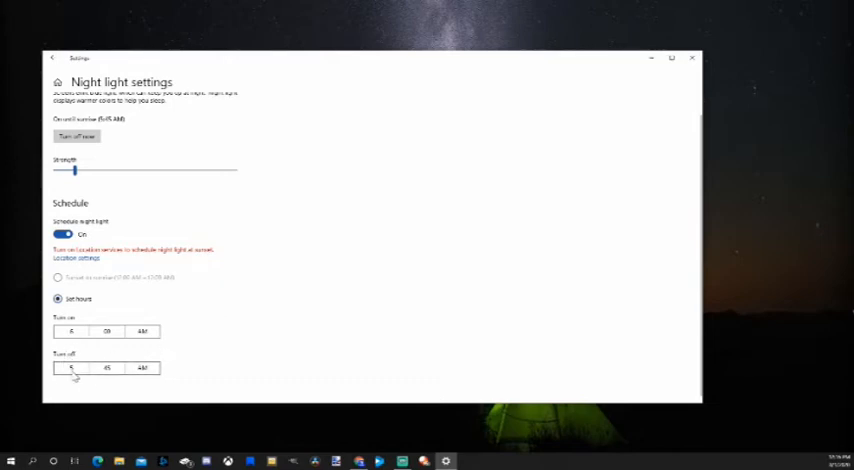
pyautogui.moveTo(113, 313)
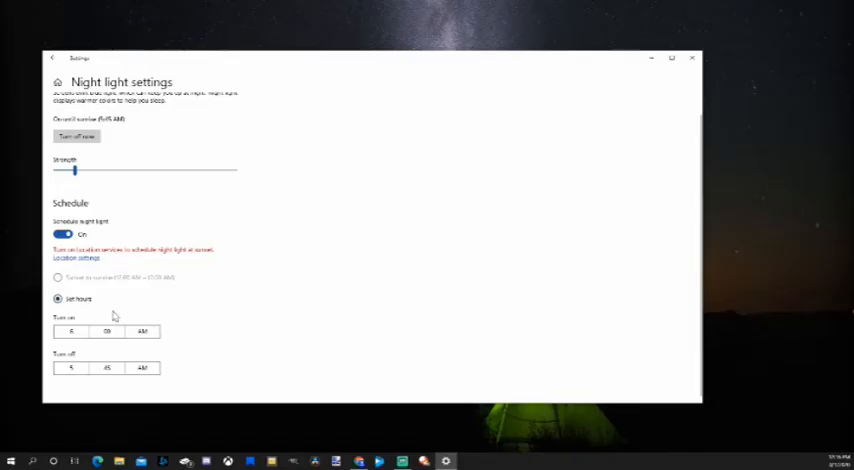
pyautogui.moveTo(110, 322)
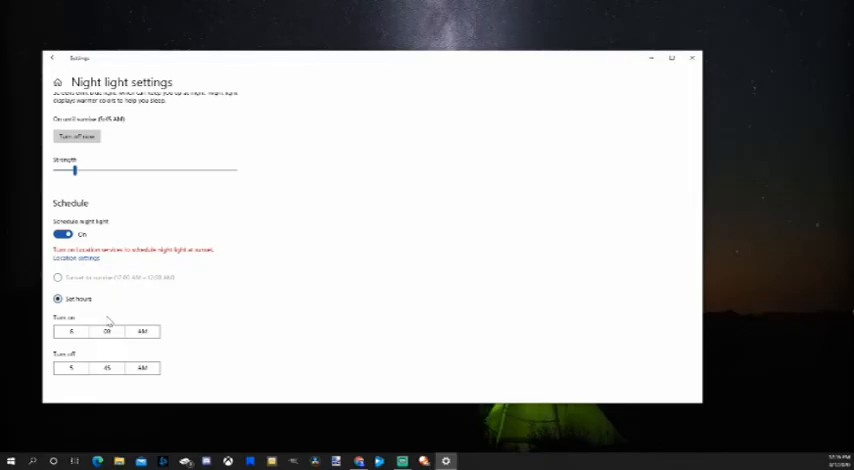
pyautogui.moveTo(86, 313)
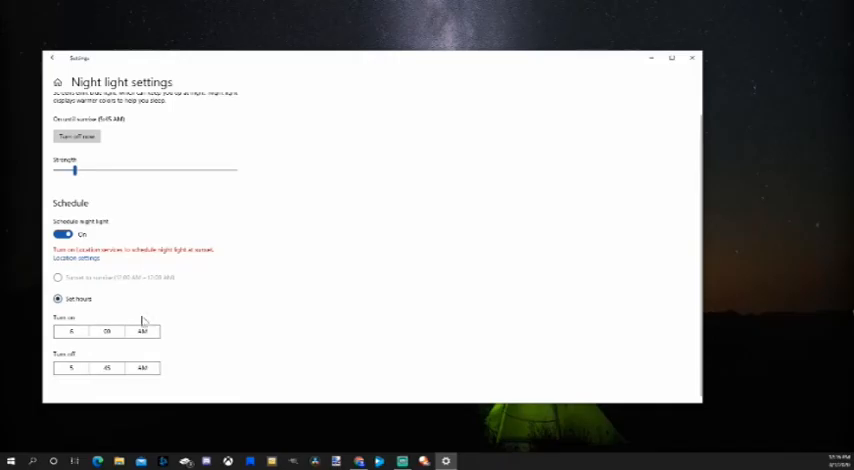
pyautogui.moveTo(148, 314)
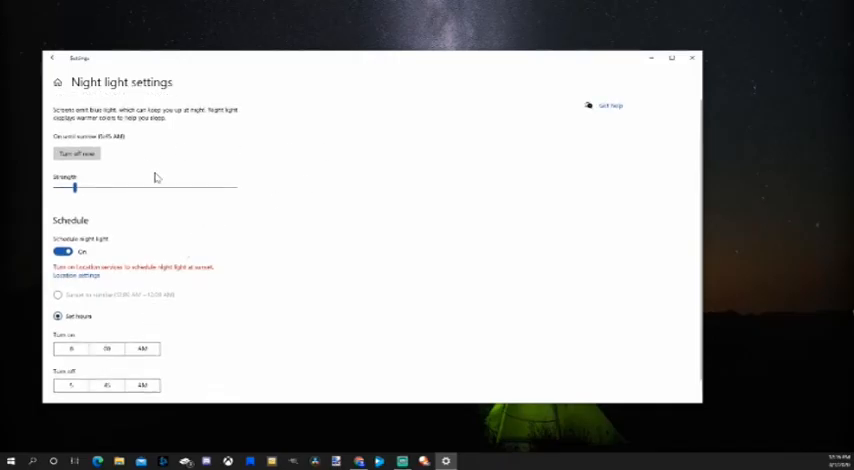
pyautogui.moveTo(207, 173)
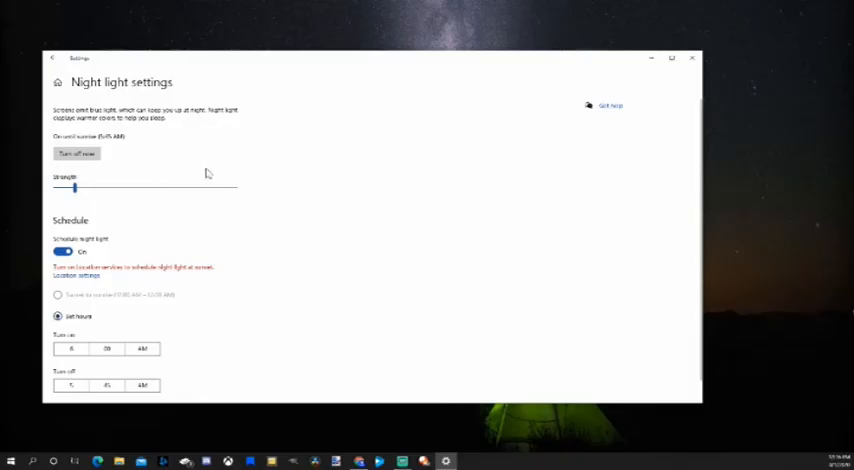
# Push night light strength near maximum, then bring it back down to 20
pyautogui.scroll(-3)
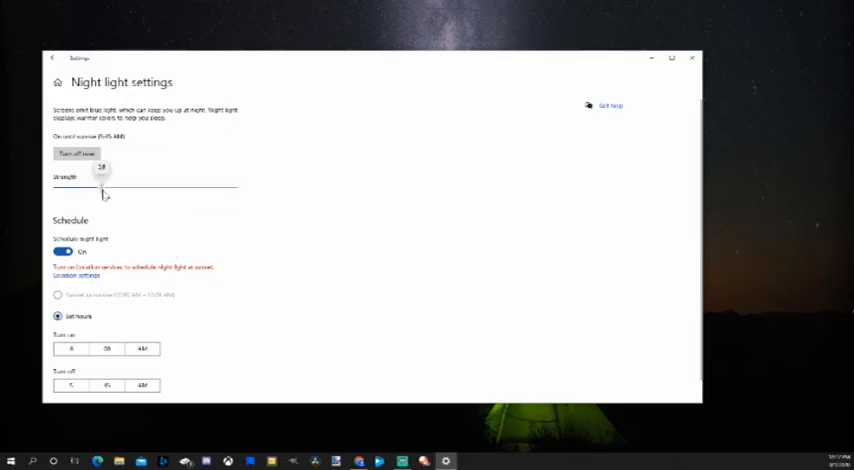
pyautogui.moveTo(100, 187); pyautogui.dragTo(228, 187)
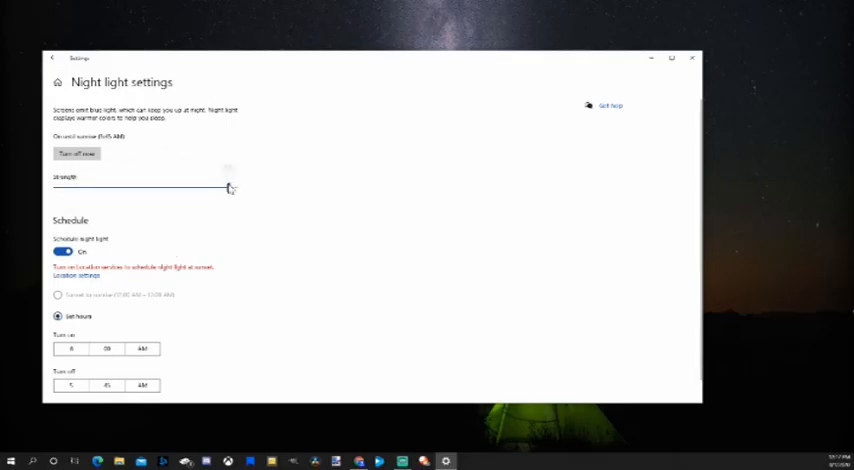
pyautogui.moveTo(230, 188); pyautogui.dragTo(88, 190)
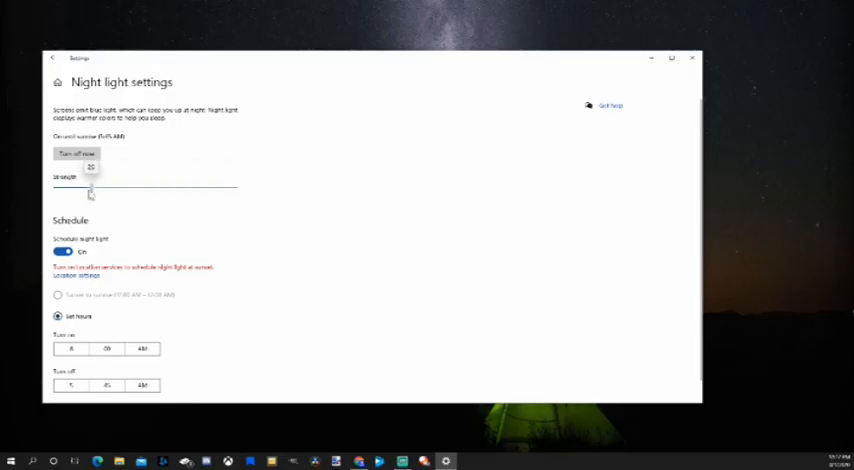